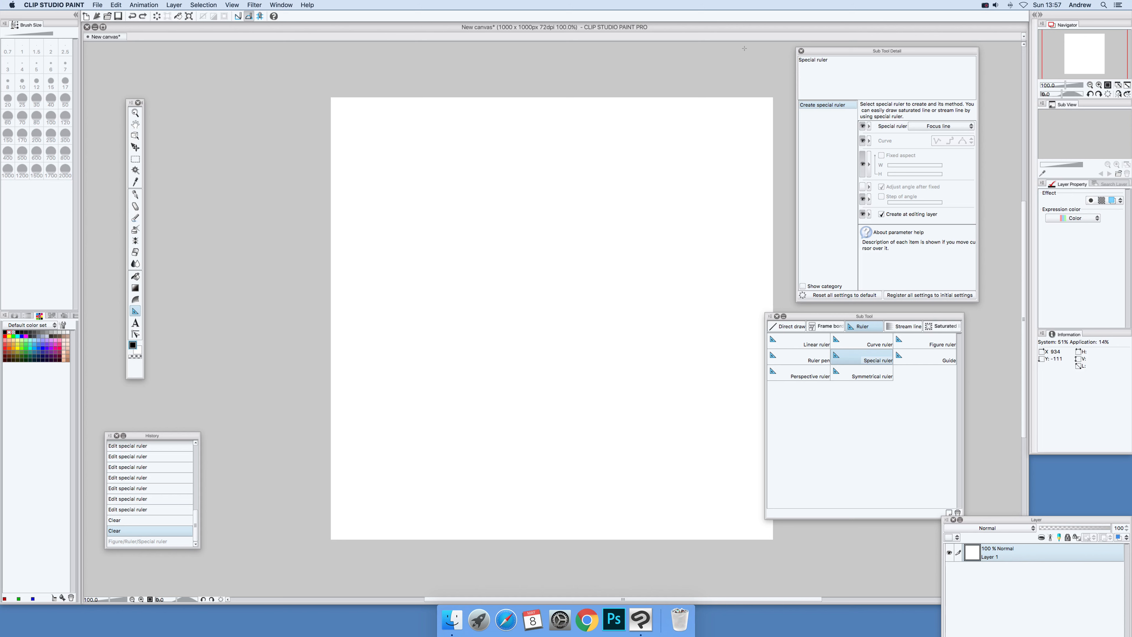
mouse_move(256, 45)
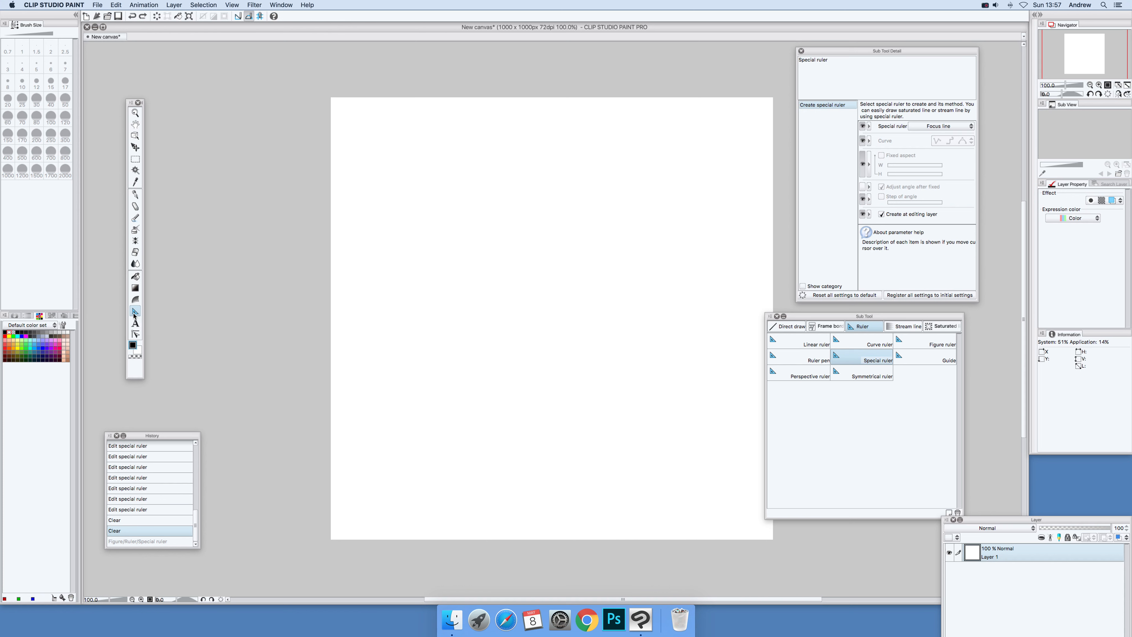
mouse_move(457, 259)
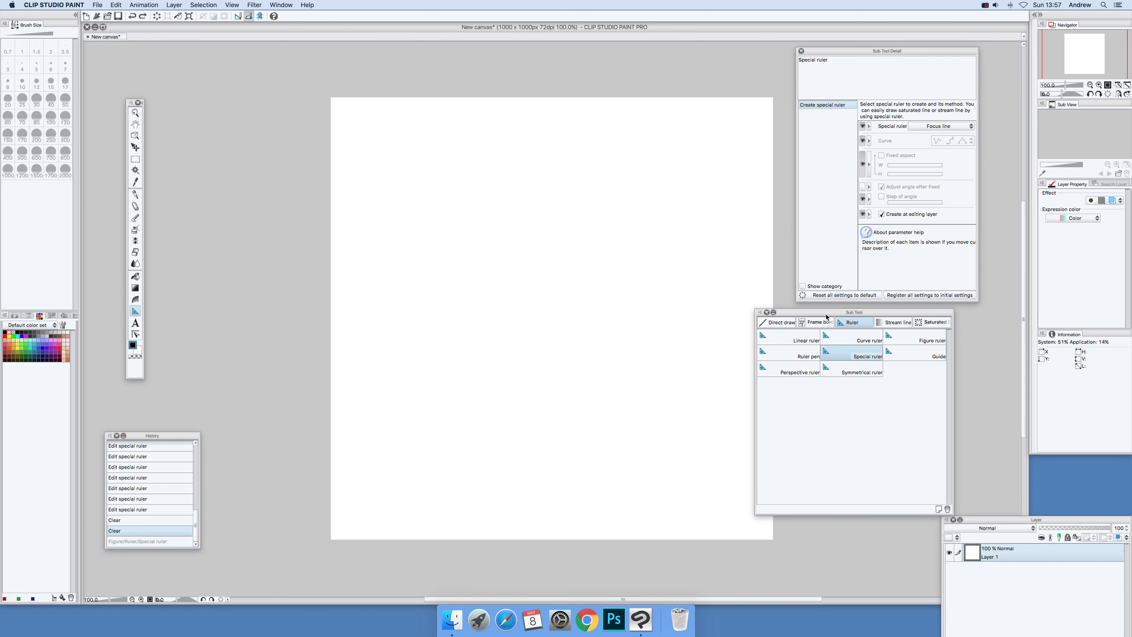
mouse_move(846, 359)
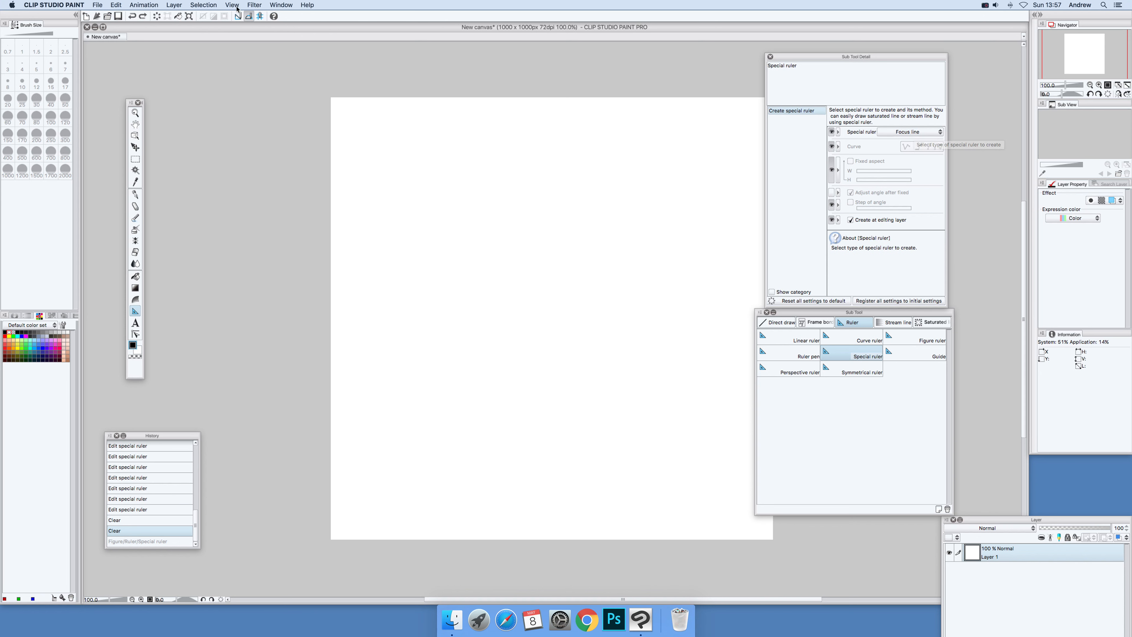
Review the view options unchanged, then place a focus-line ruler point right of canvas centre.
click(231, 5)
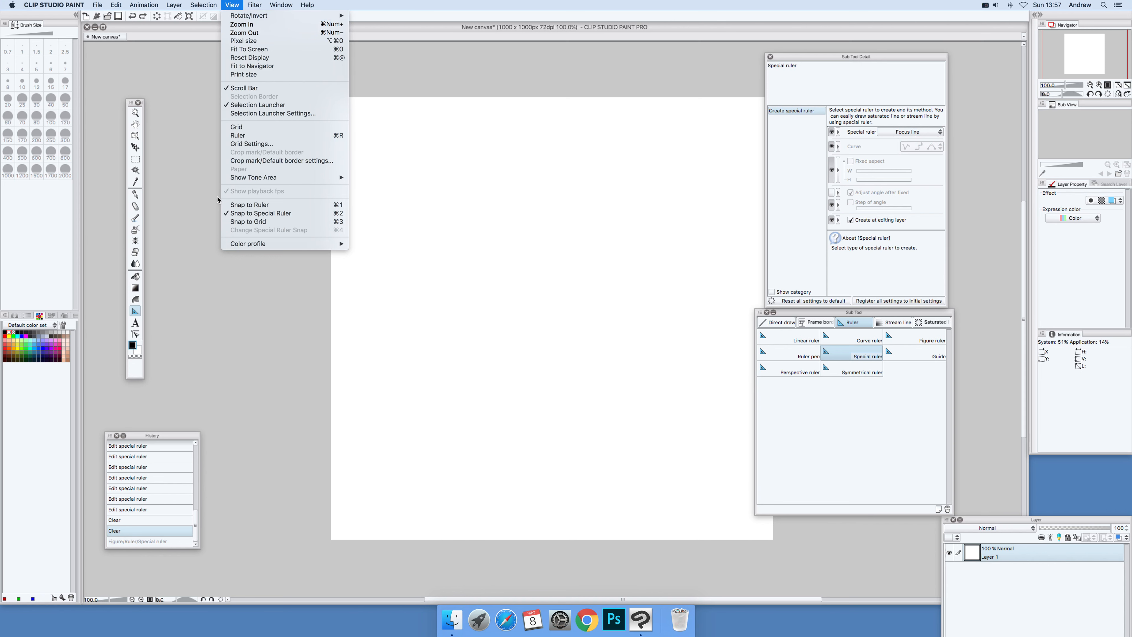
mouse_move(501, 16)
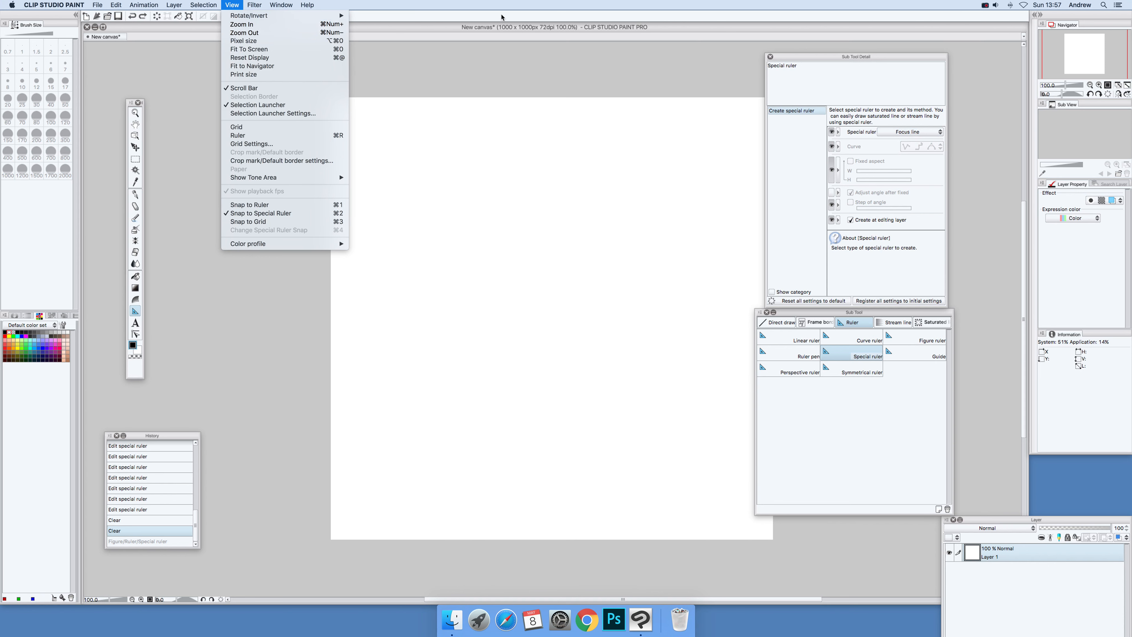
click(630, 262)
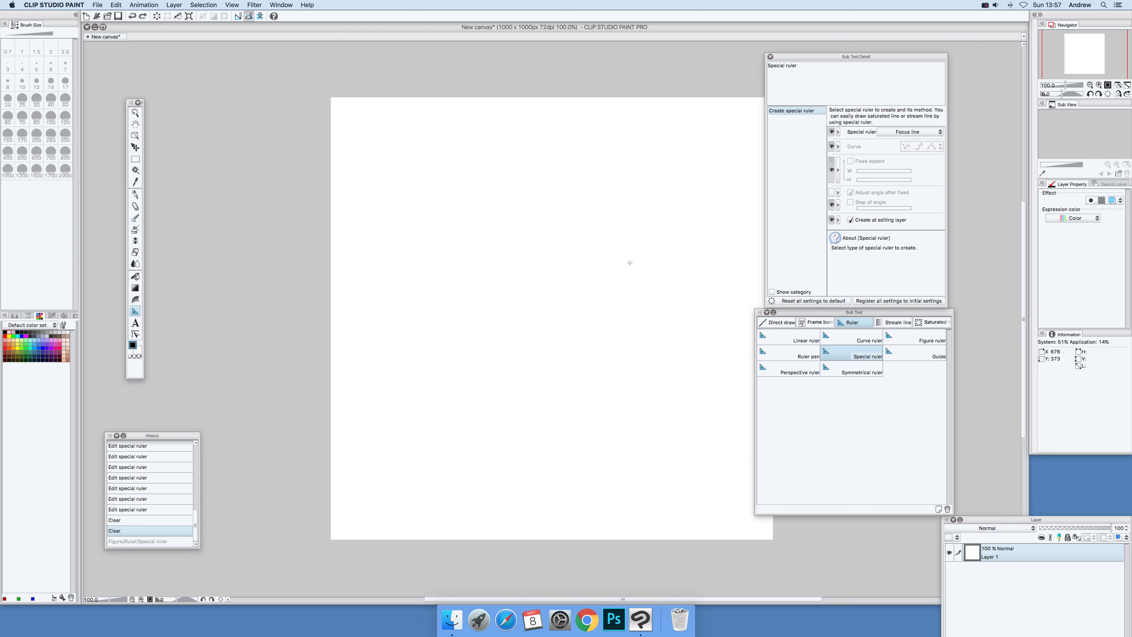
click(629, 262)
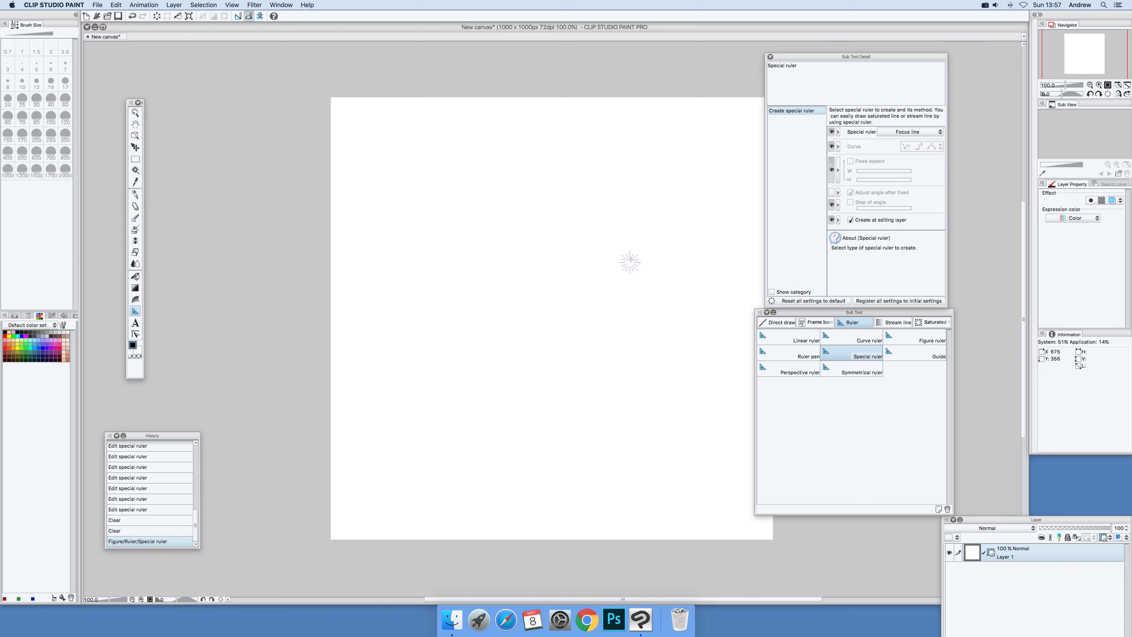
mouse_move(650, 289)
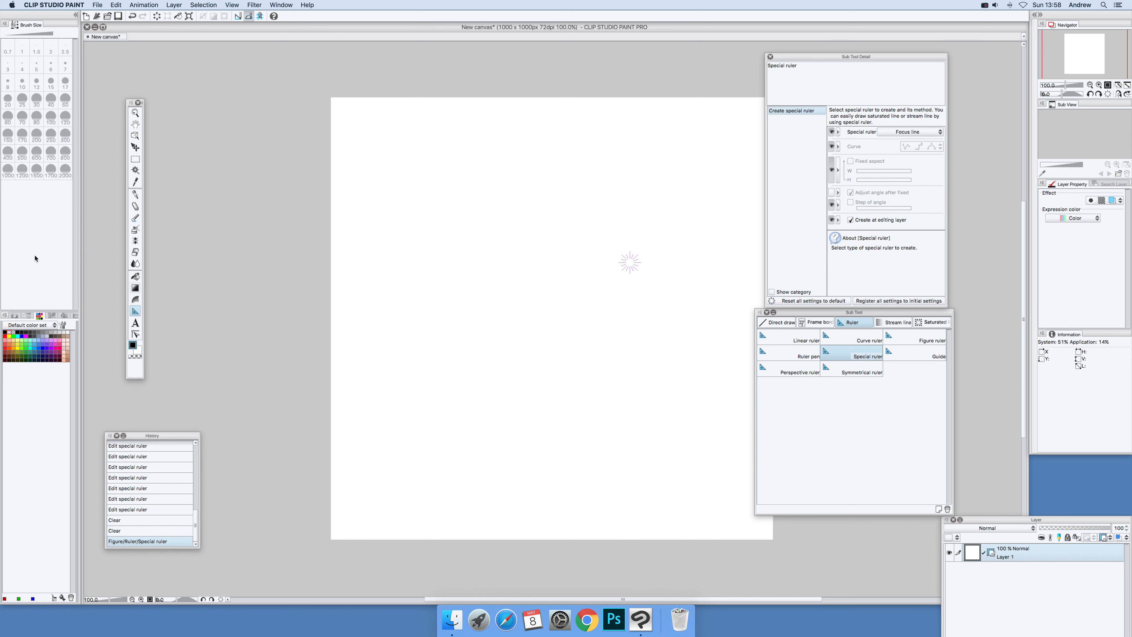
mouse_move(340, 225)
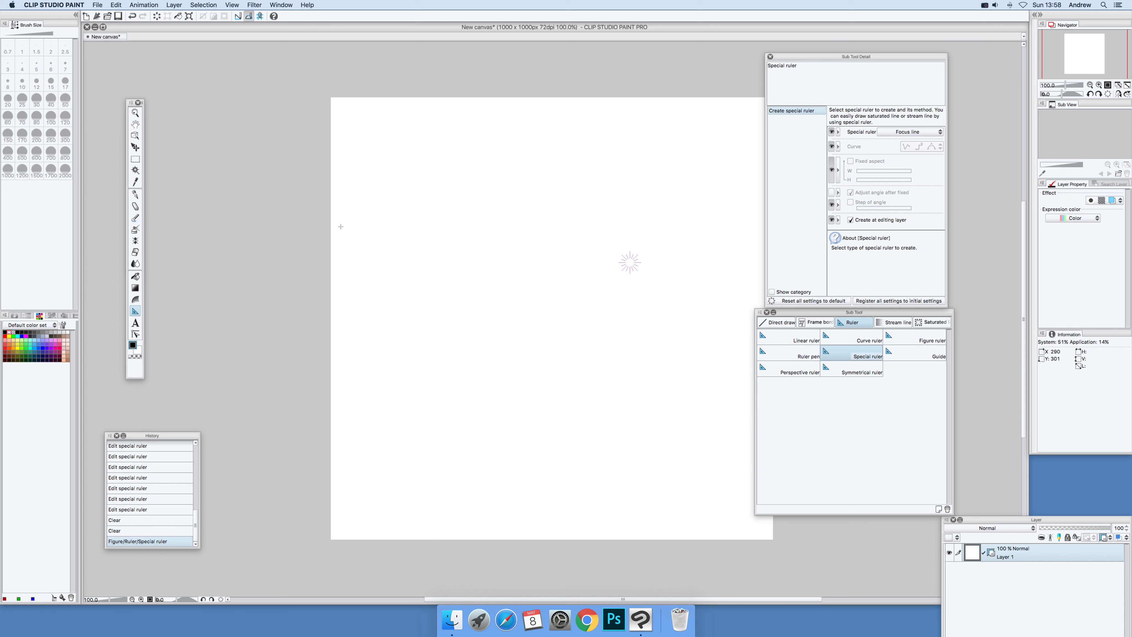
mouse_move(134, 198)
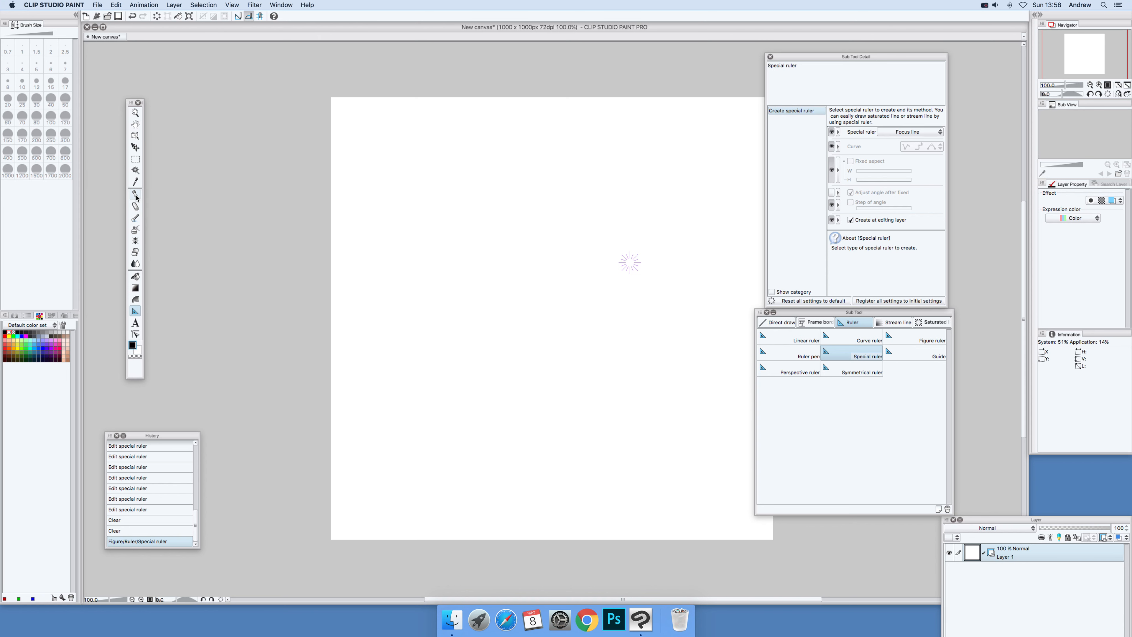
Make the G-pen the active sub tool for drawing the speed lines.
click(134, 194)
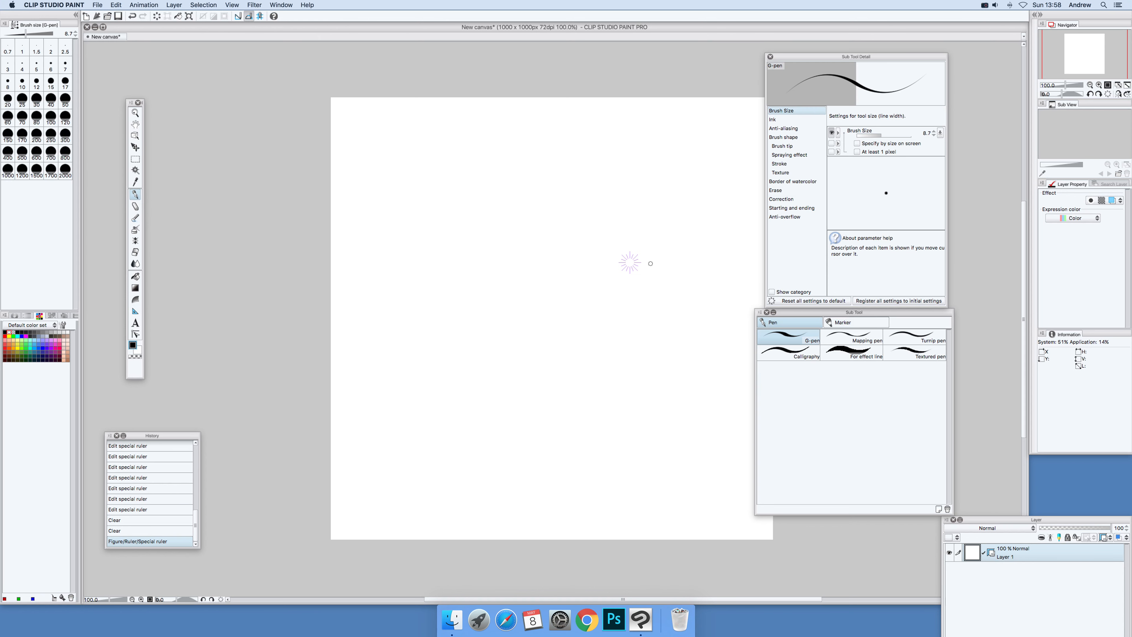
mouse_move(651, 271)
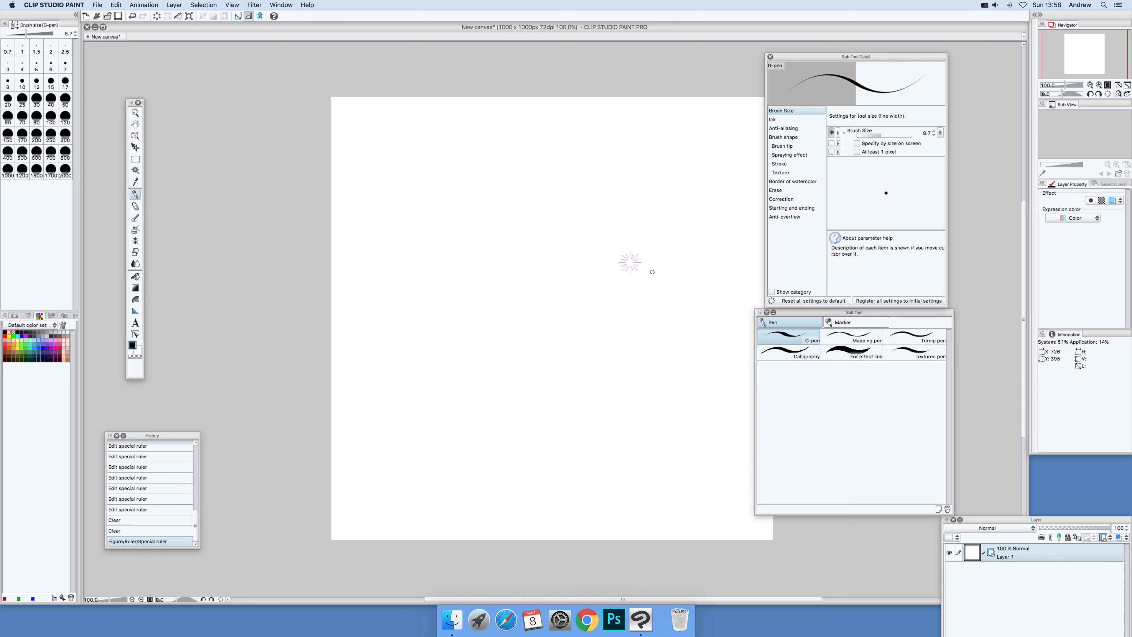
mouse_move(643, 267)
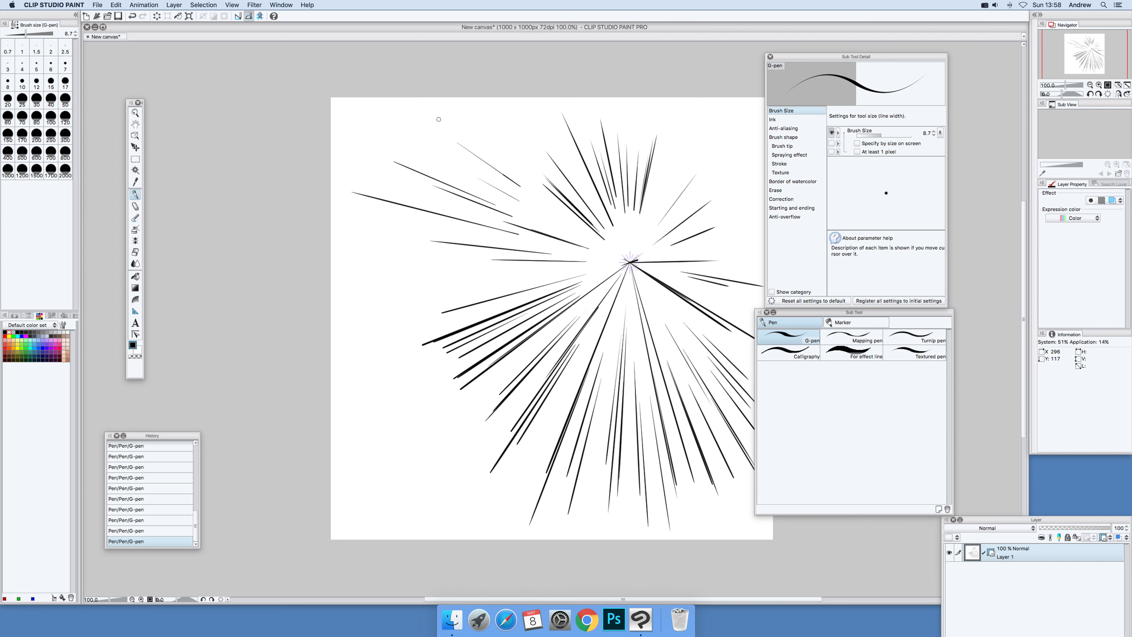
mouse_move(428, 107)
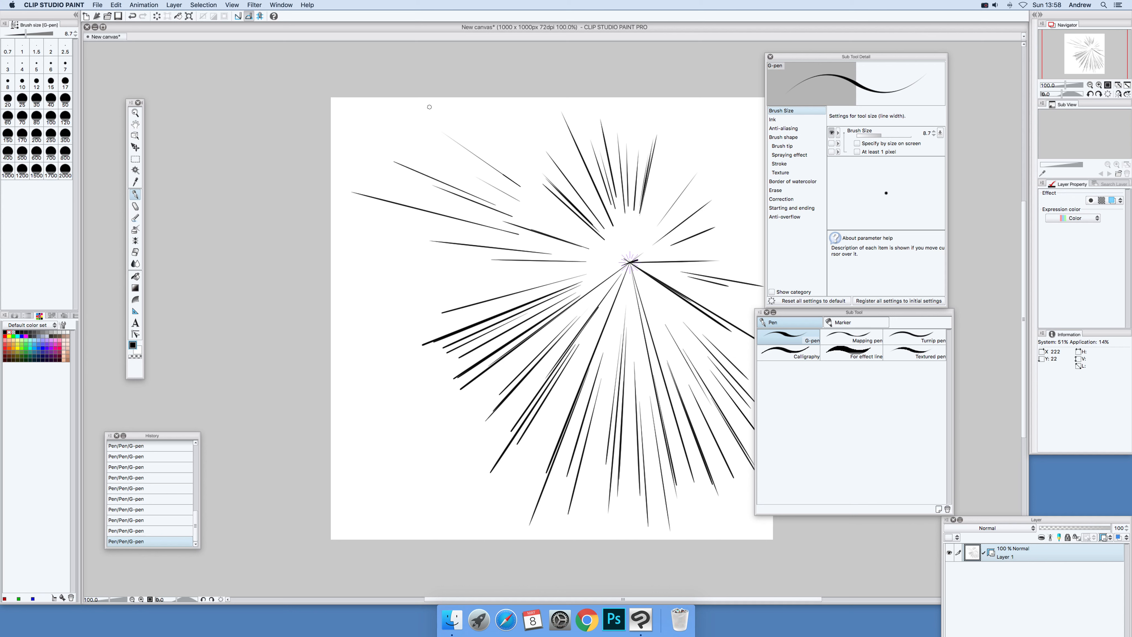
mouse_move(633, 268)
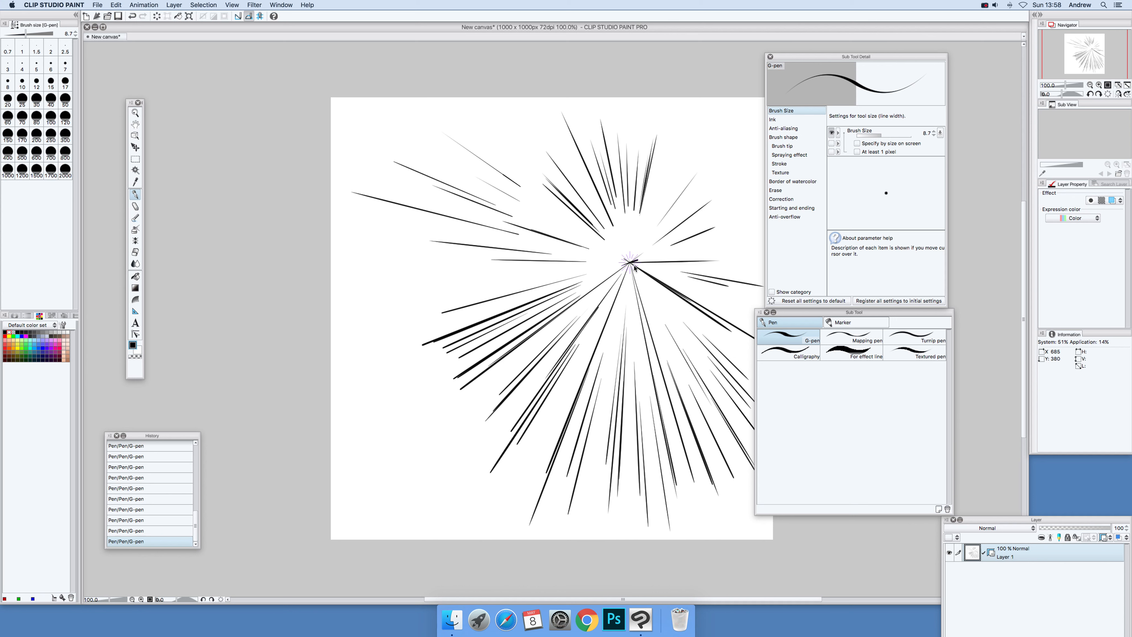
mouse_move(636, 265)
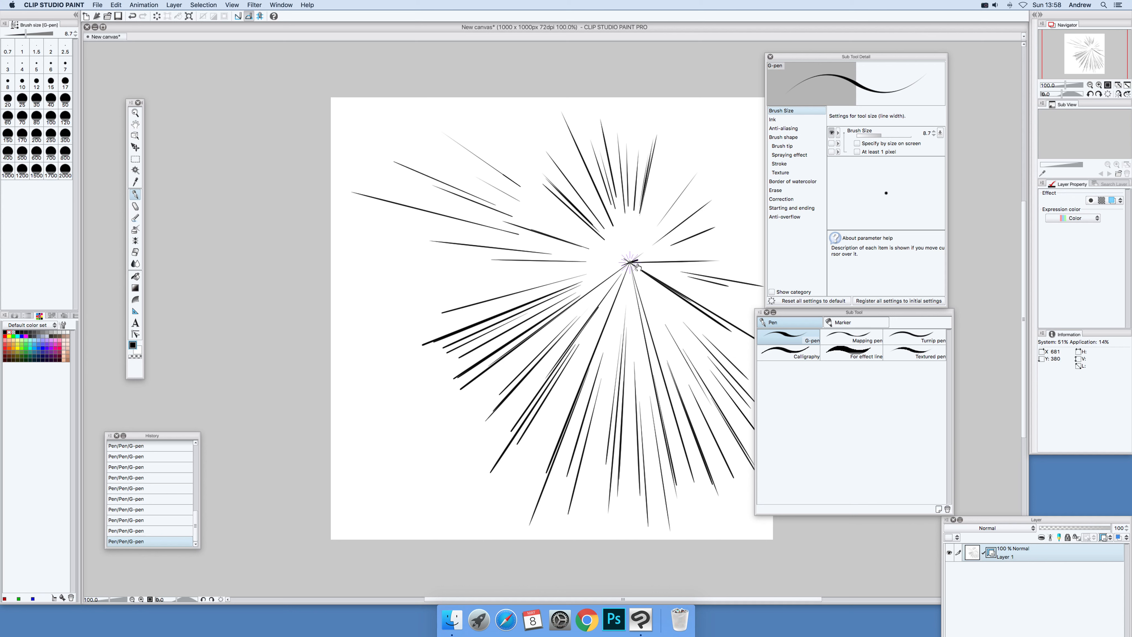
mouse_move(636, 265)
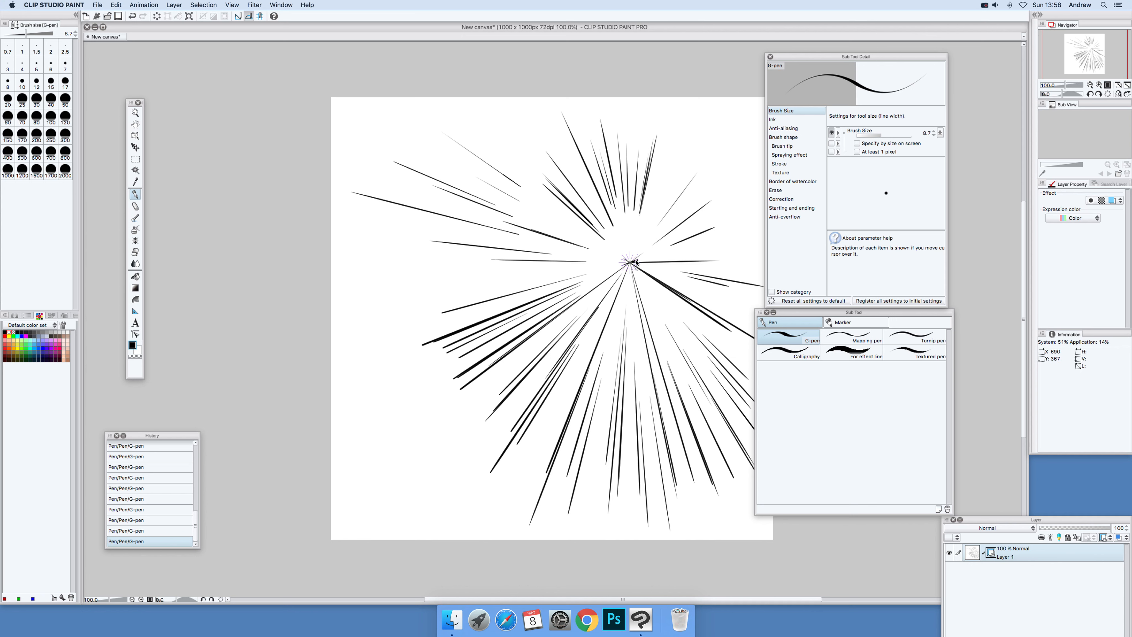
mouse_move(623, 271)
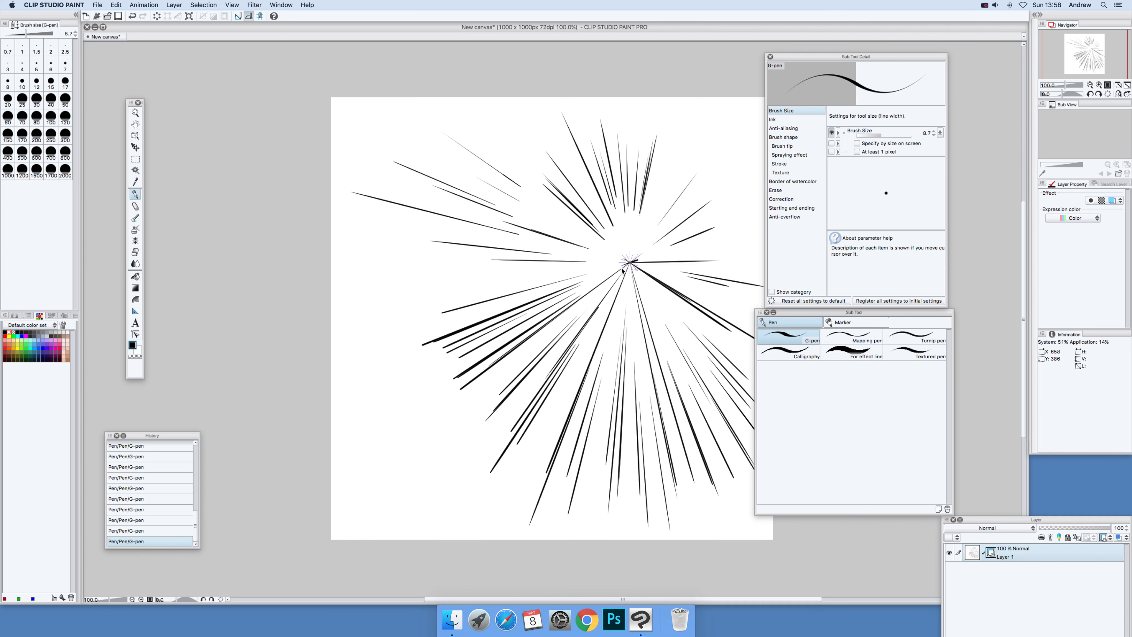
Clear the focus-line ruler via its context menu, keeping the radiating lines.
right_click(631, 271)
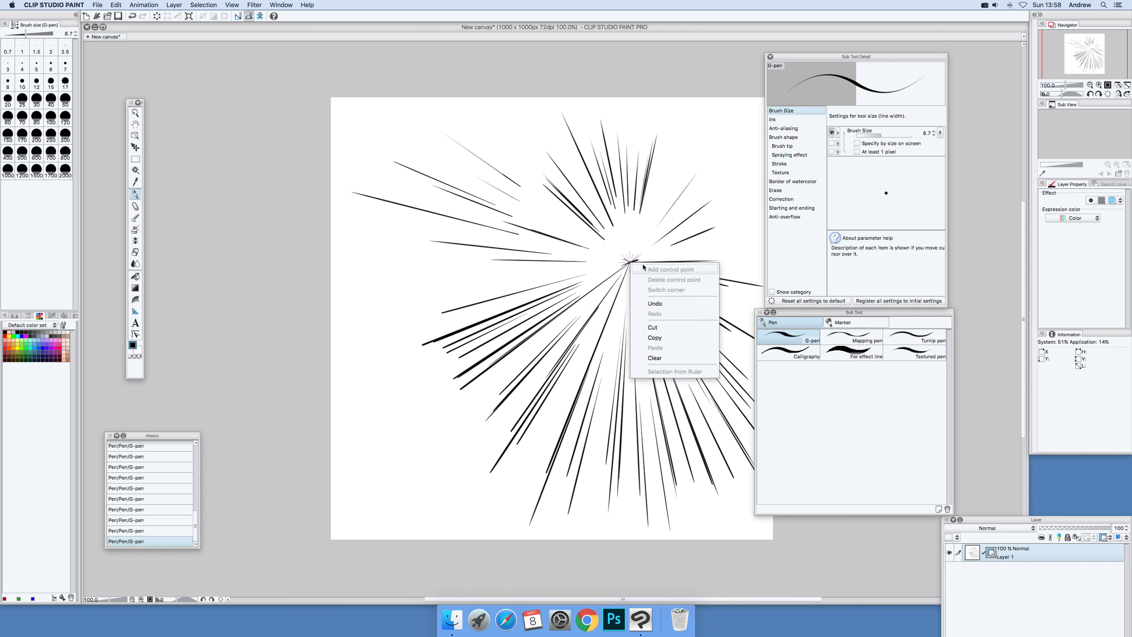
mouse_move(653, 358)
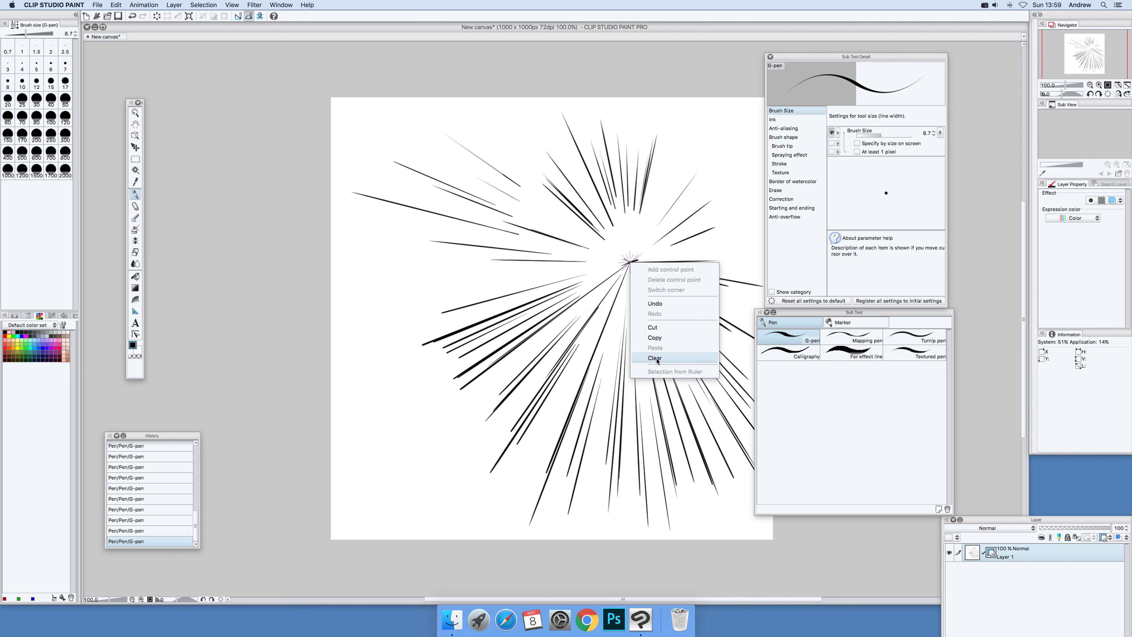
click(655, 357)
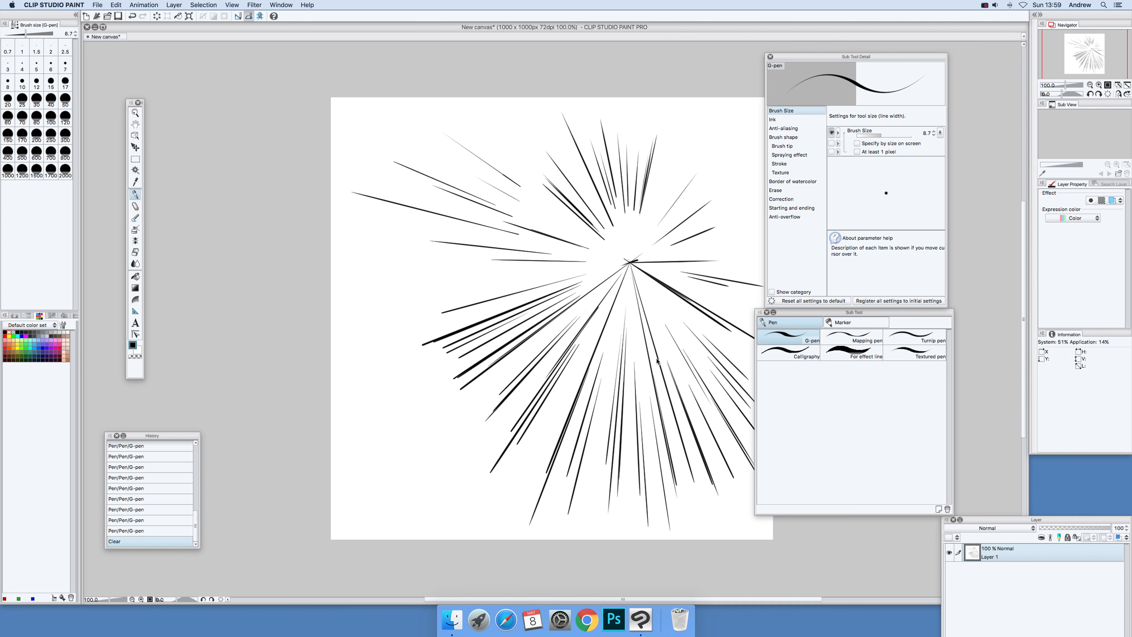
mouse_move(566, 115)
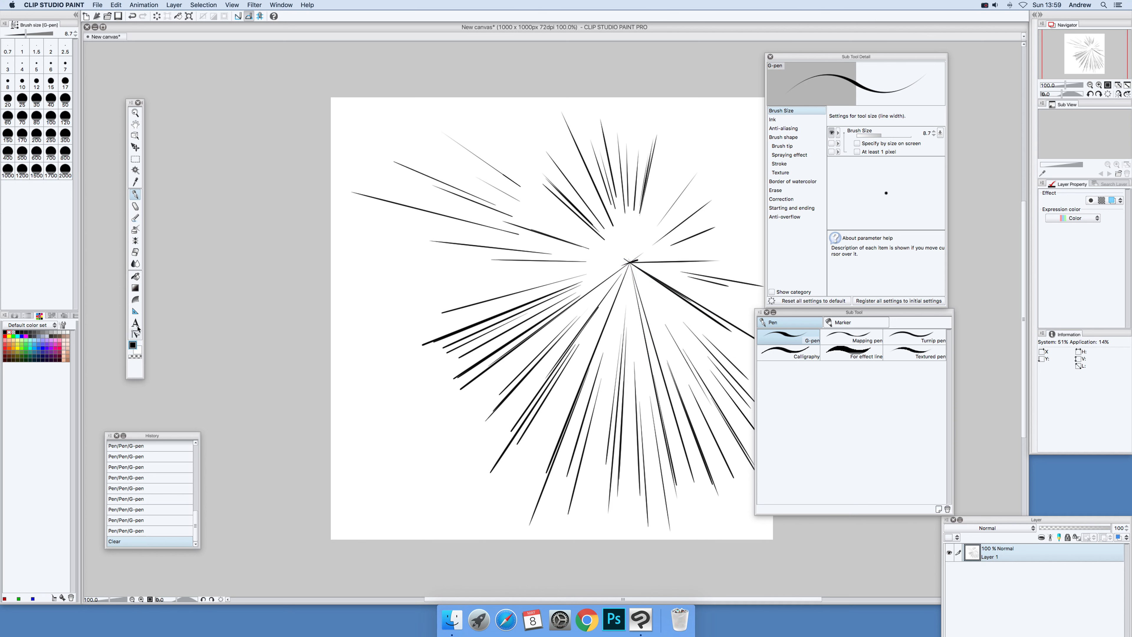
Return to the Special ruler and place a second focus point left of centre.
click(135, 311)
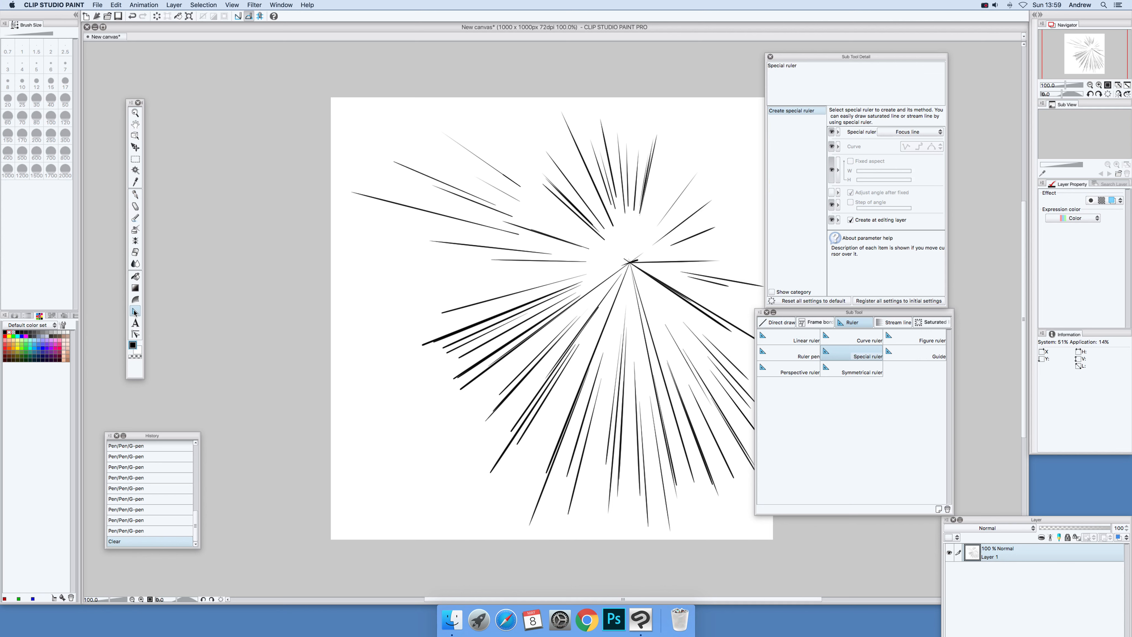
mouse_move(410, 300)
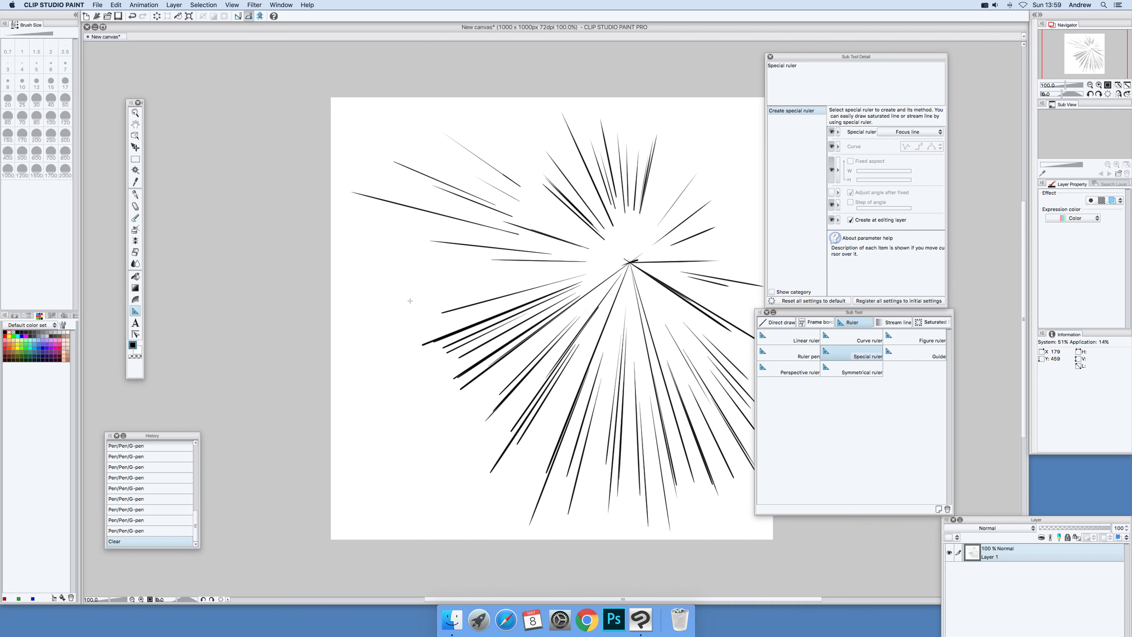
click(408, 303)
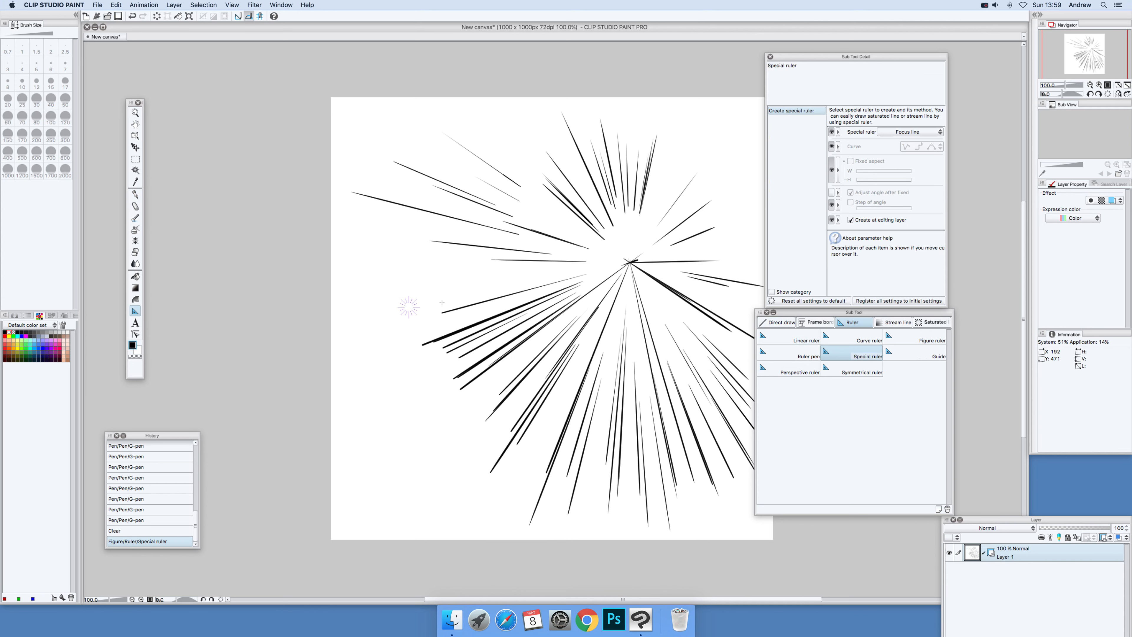
mouse_move(518, 244)
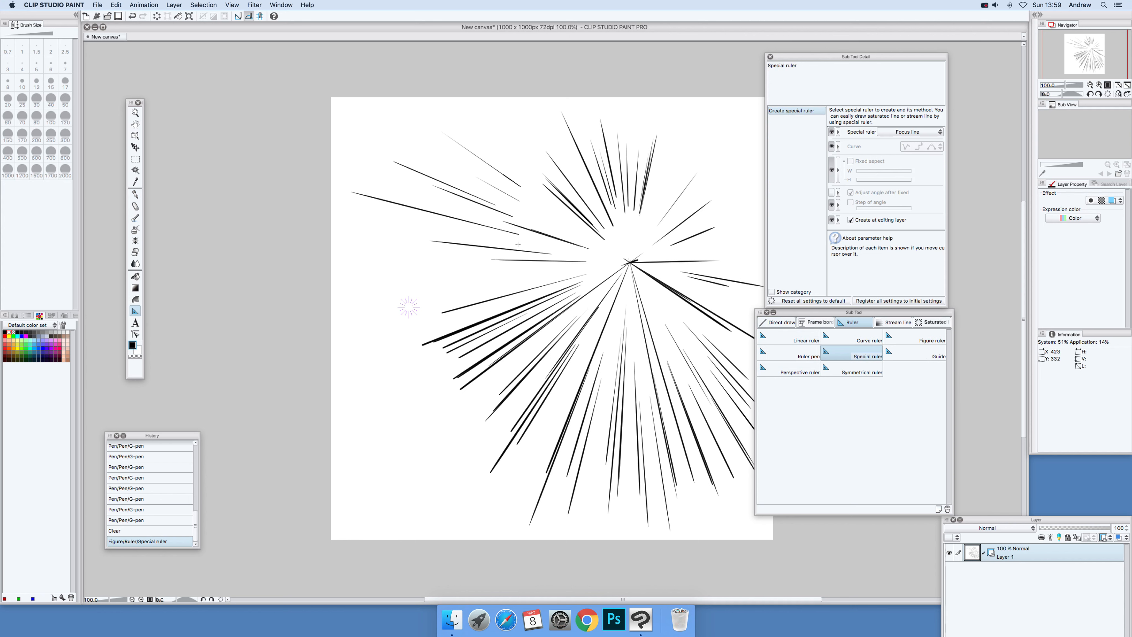
Switch to the G-pen and draw a speed line converging on the left focus point.
click(134, 194)
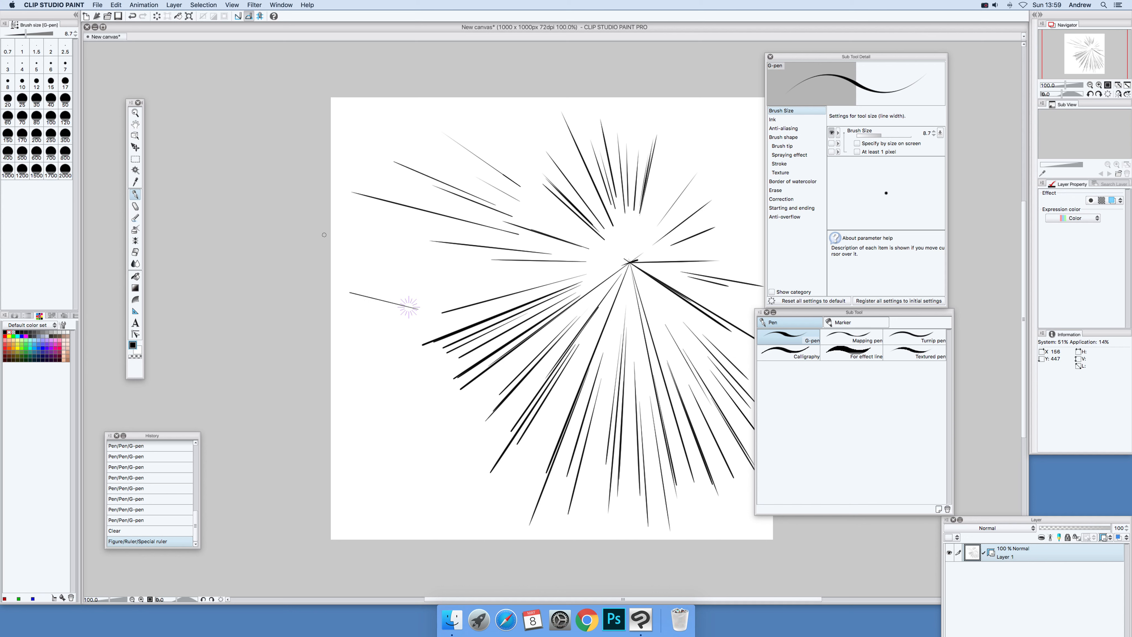
drag(376, 213, 408, 303)
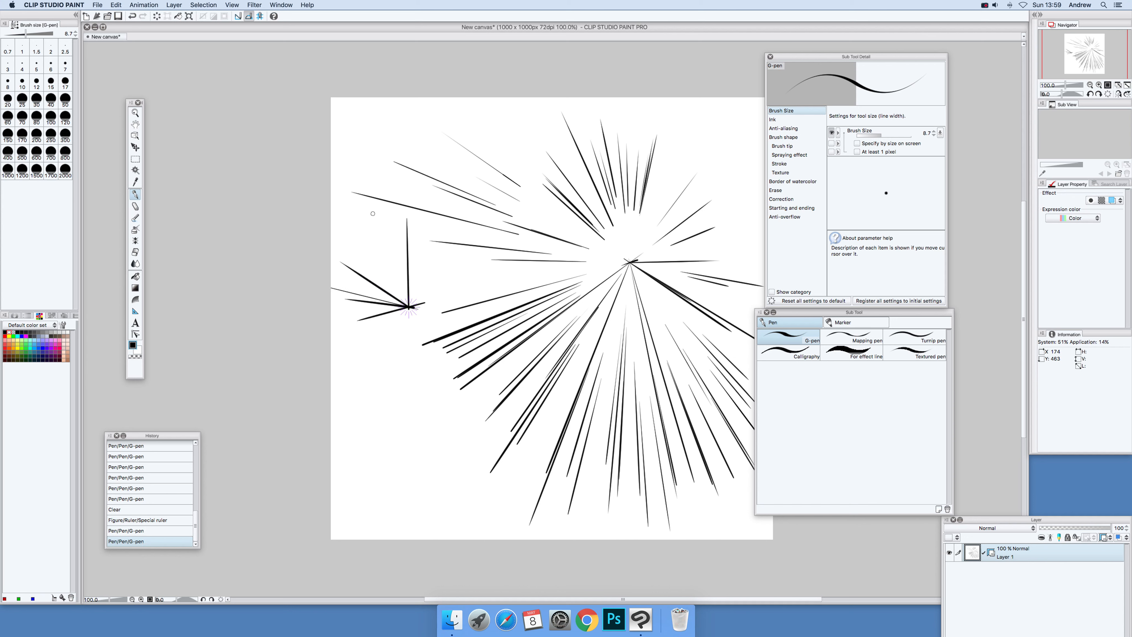